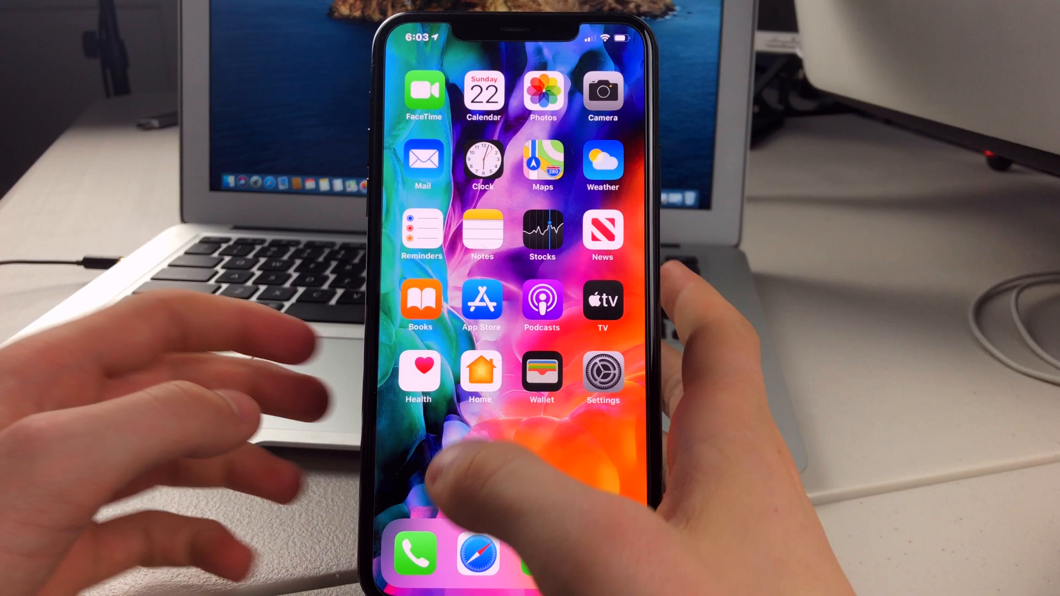
# Load the iphonecake.com/app page in Safari.
pyautogui.click(478, 552)
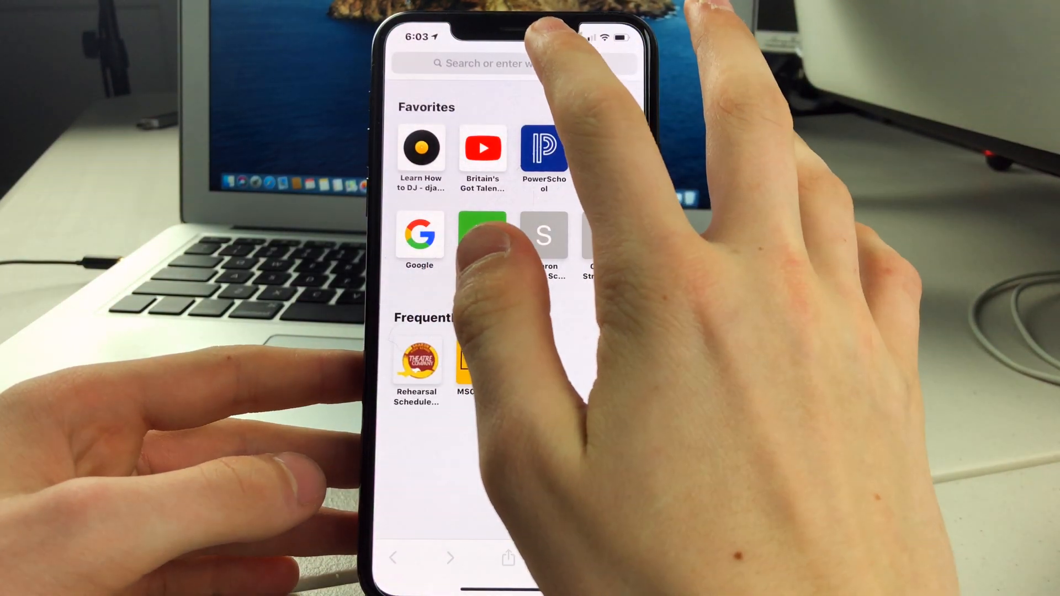
pyautogui.write('iphonecake.com/')
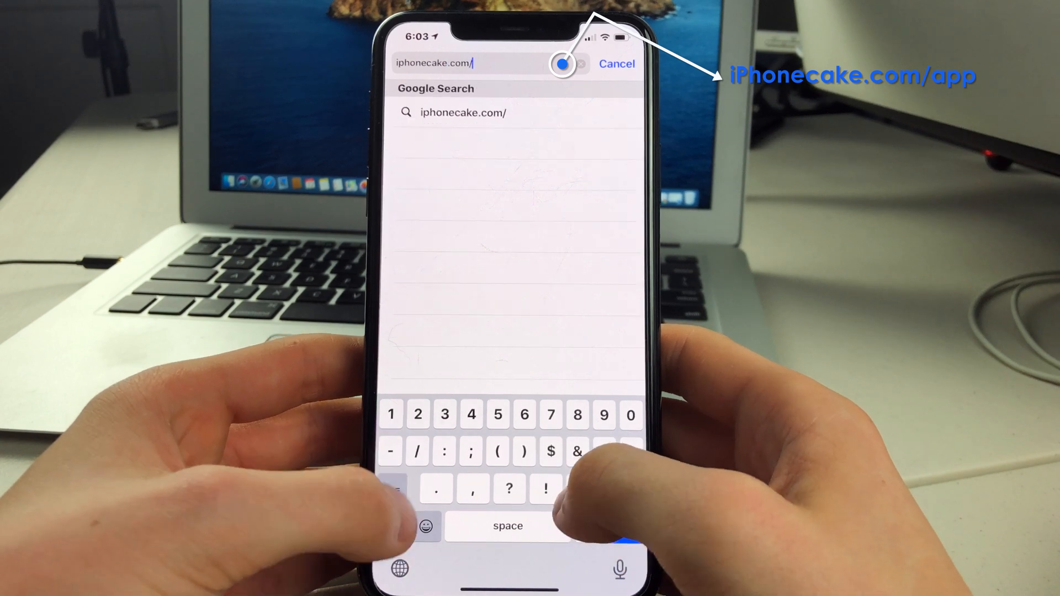
pyautogui.write('app')
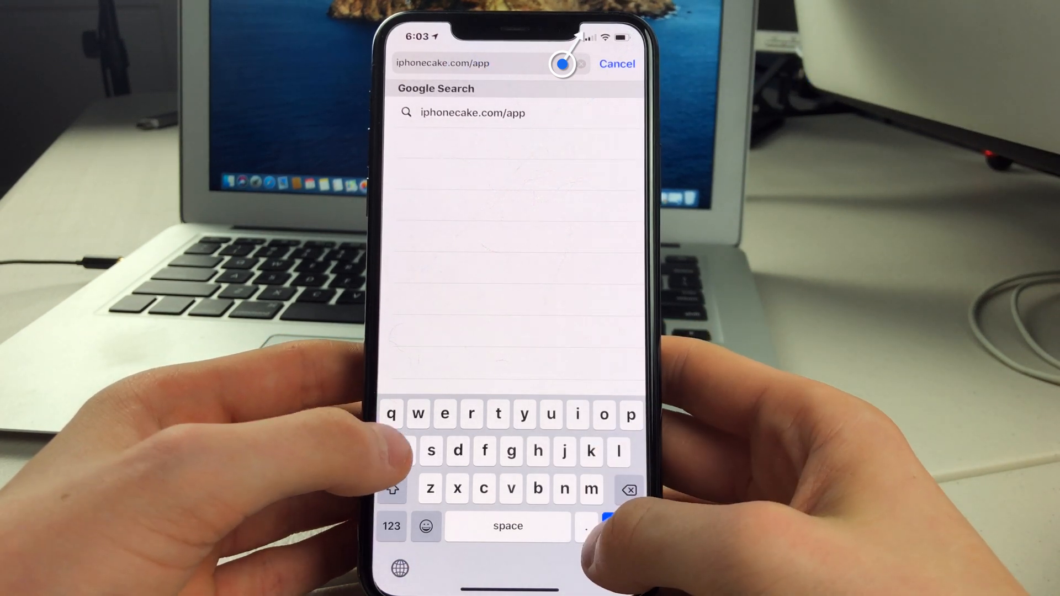
pyautogui.press('enter')
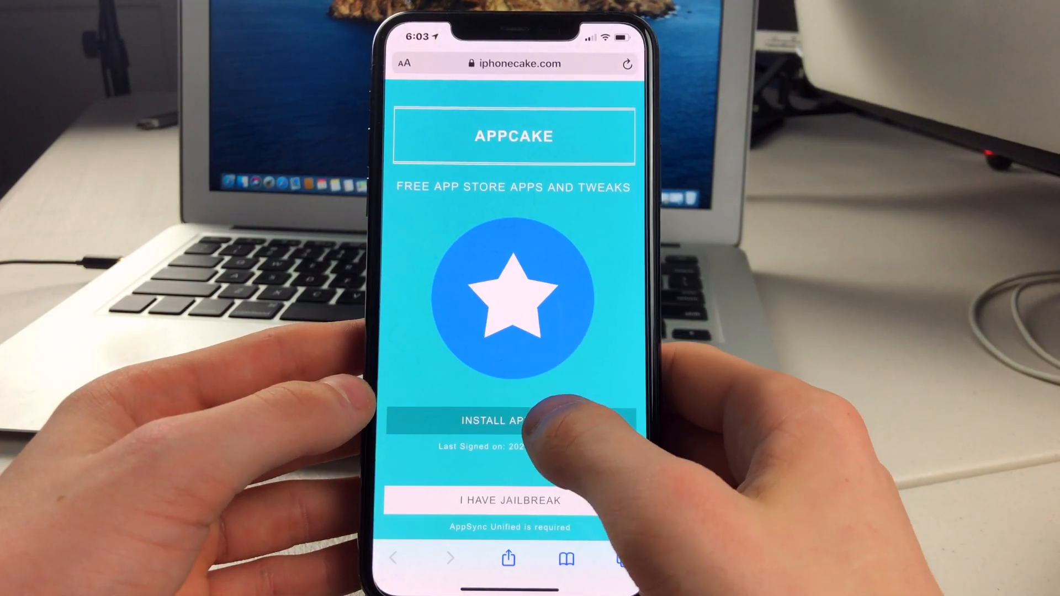
# Install AppCake from the page, confirm, and return to the home screen where it is loading.
pyautogui.click(514, 421)
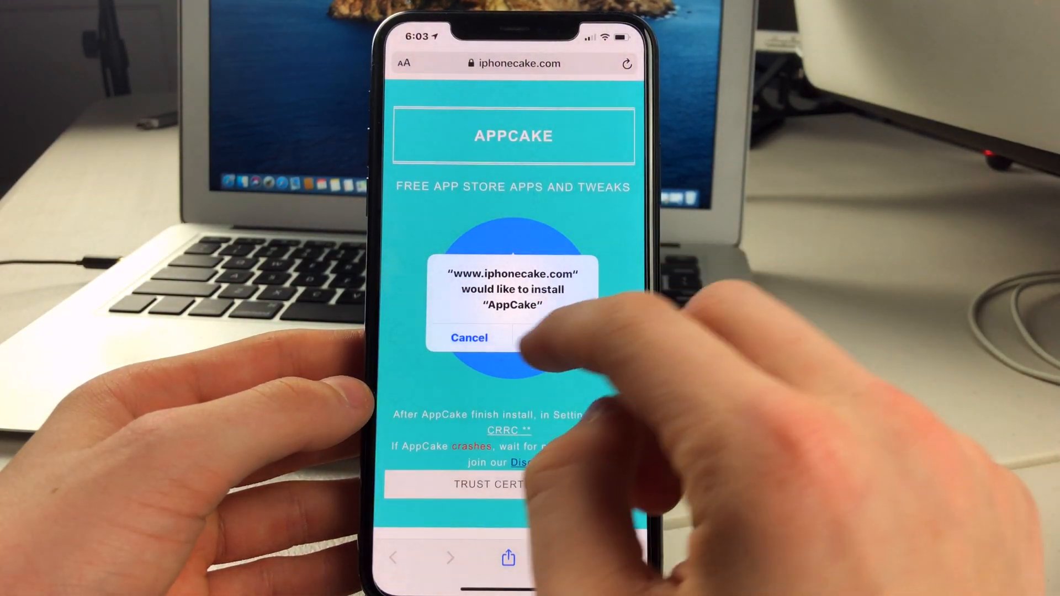
pyautogui.click(556, 337)
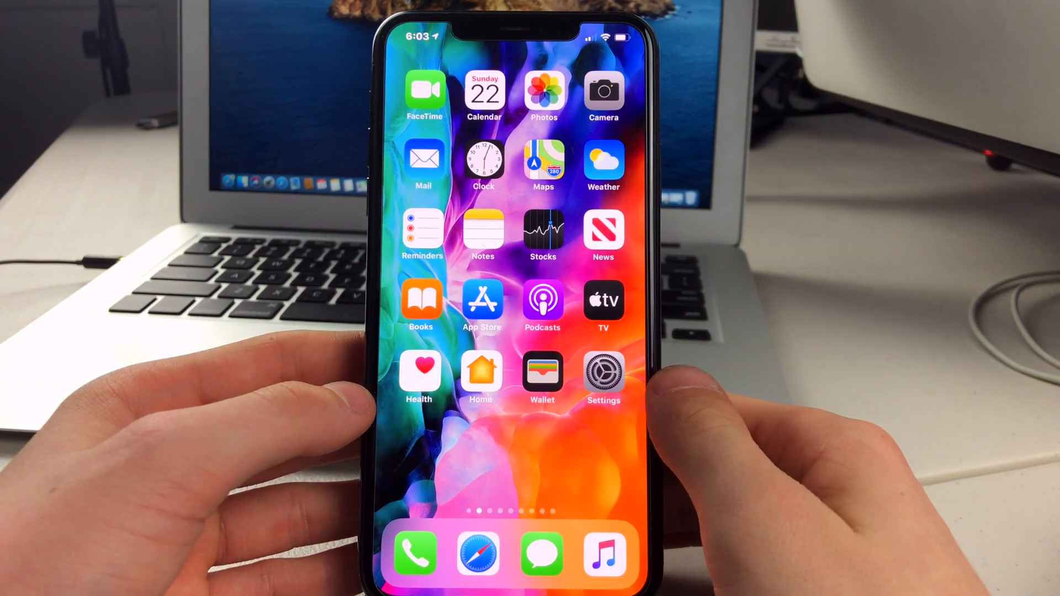
pyautogui.hscroll(-3)
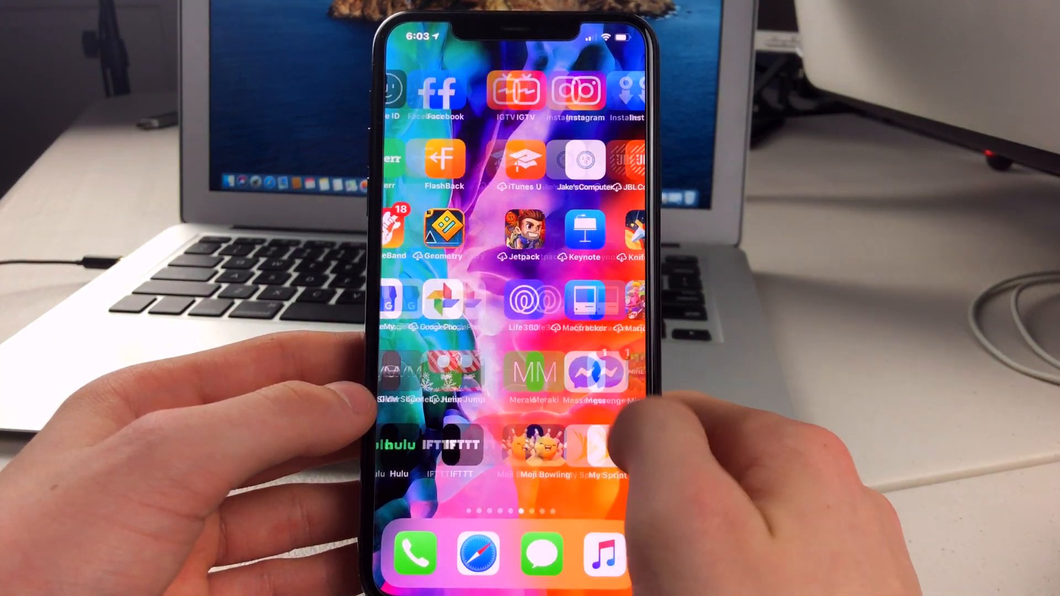
pyautogui.hscroll(-3)
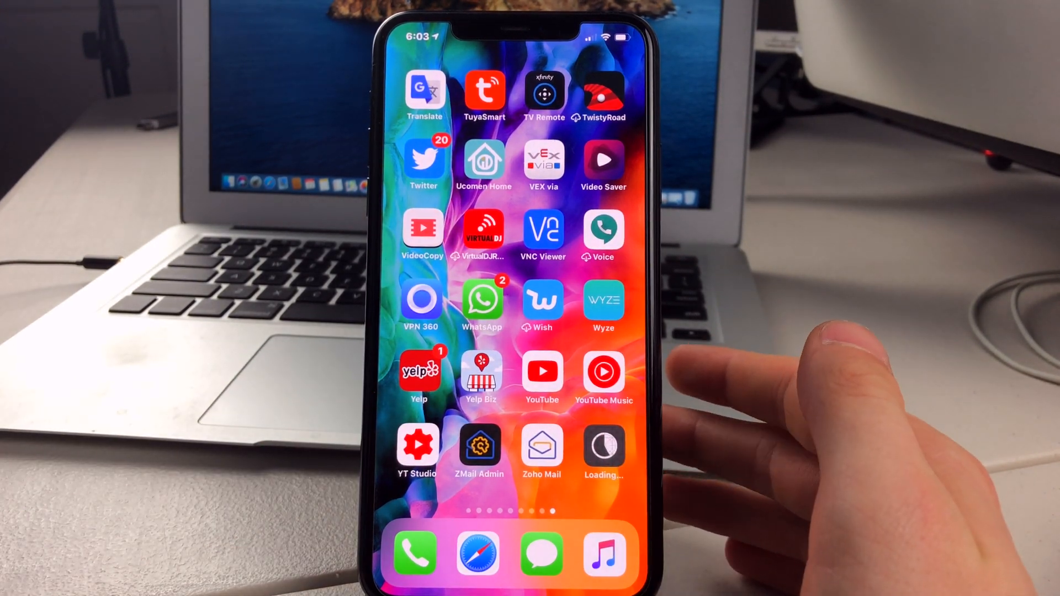
# Trust the CRRC Group Co.,Ltd. enterprise developer in Settings device management.
pyautogui.click(603, 443)
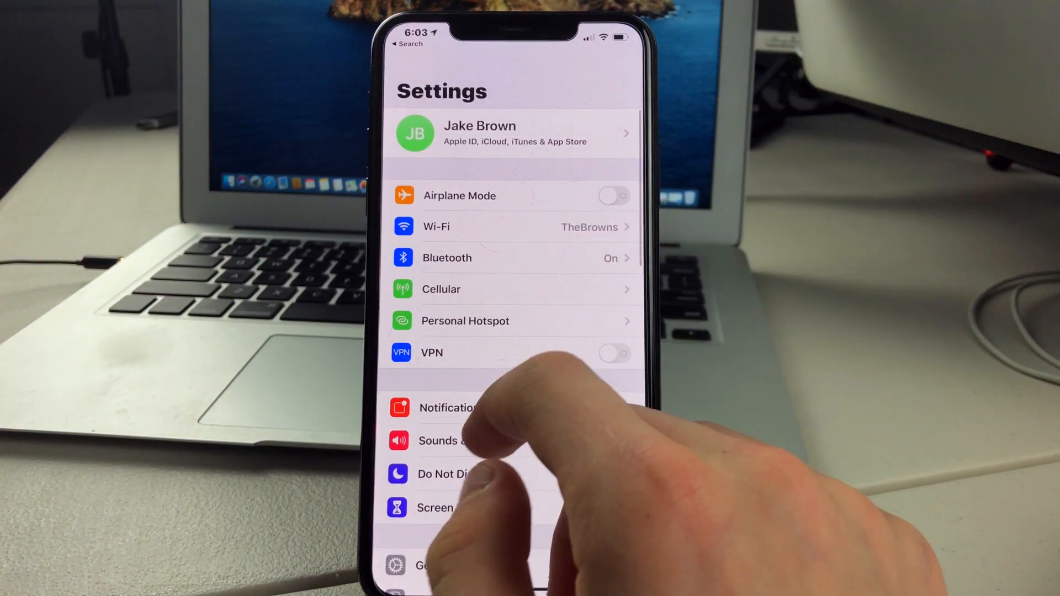
pyautogui.click(426, 566)
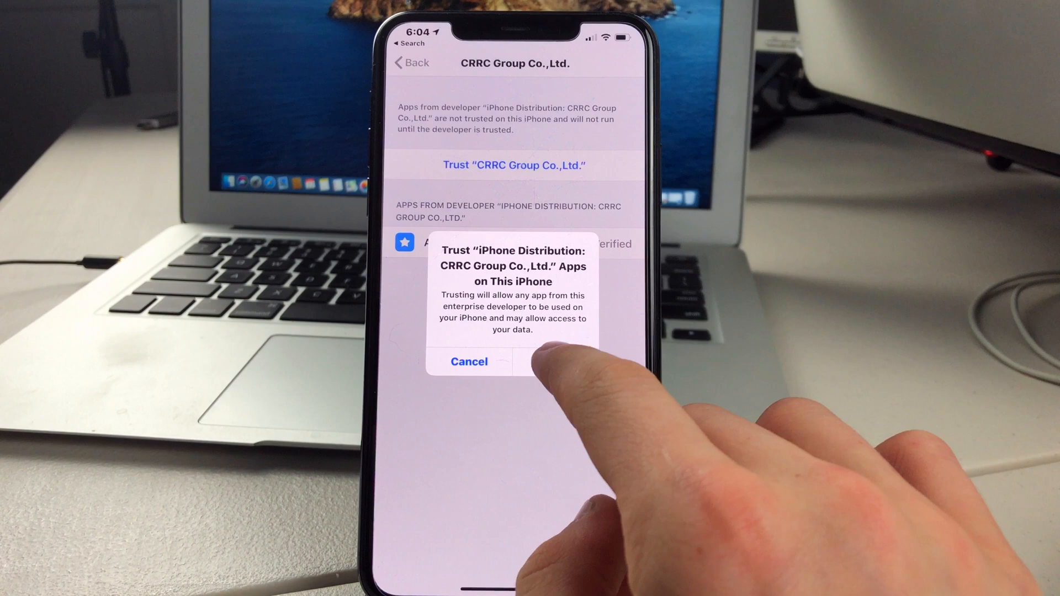
pyautogui.click(557, 362)
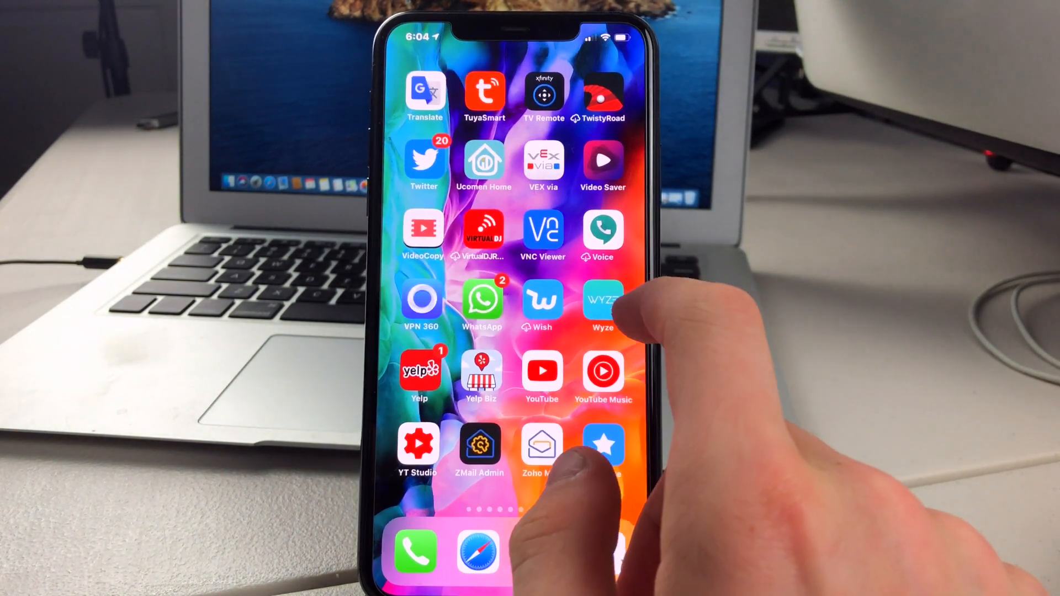
# Launch AppCake, allow notifications, start Verify and allow the configuration profile download.
pyautogui.click(603, 444)
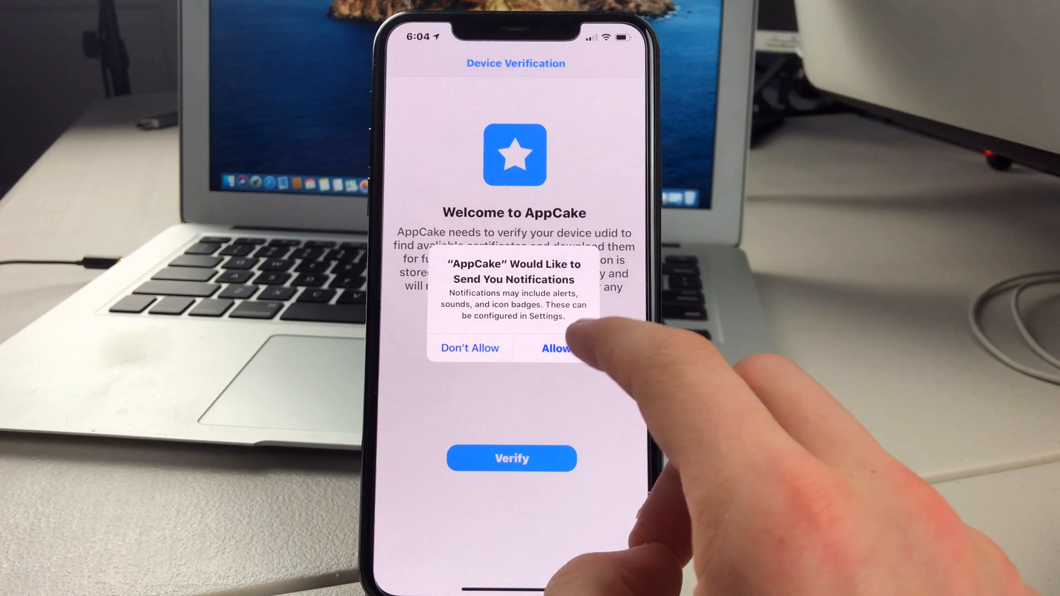
pyautogui.click(556, 348)
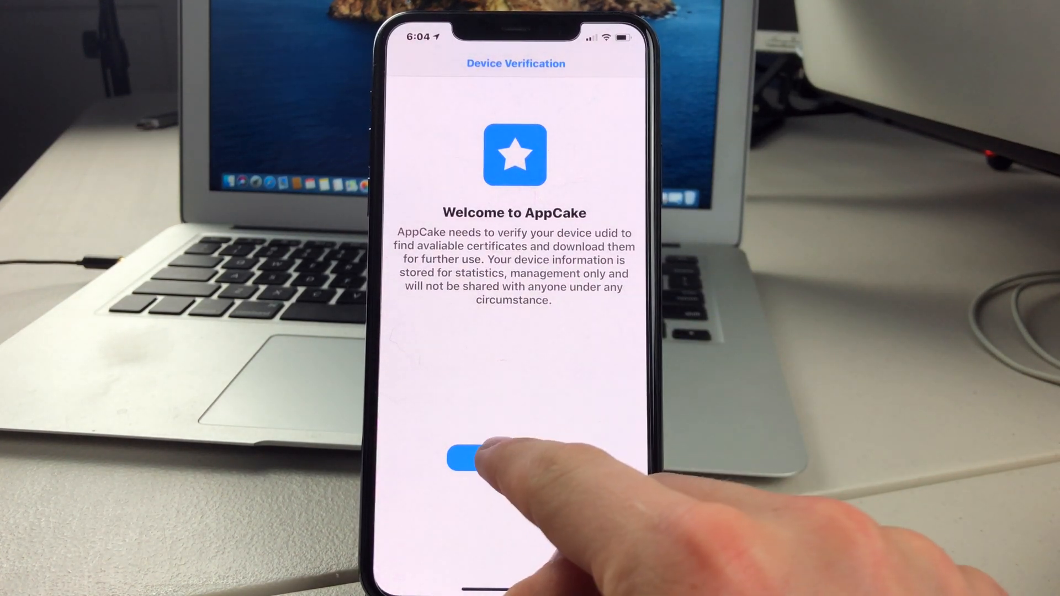
pyautogui.click(463, 459)
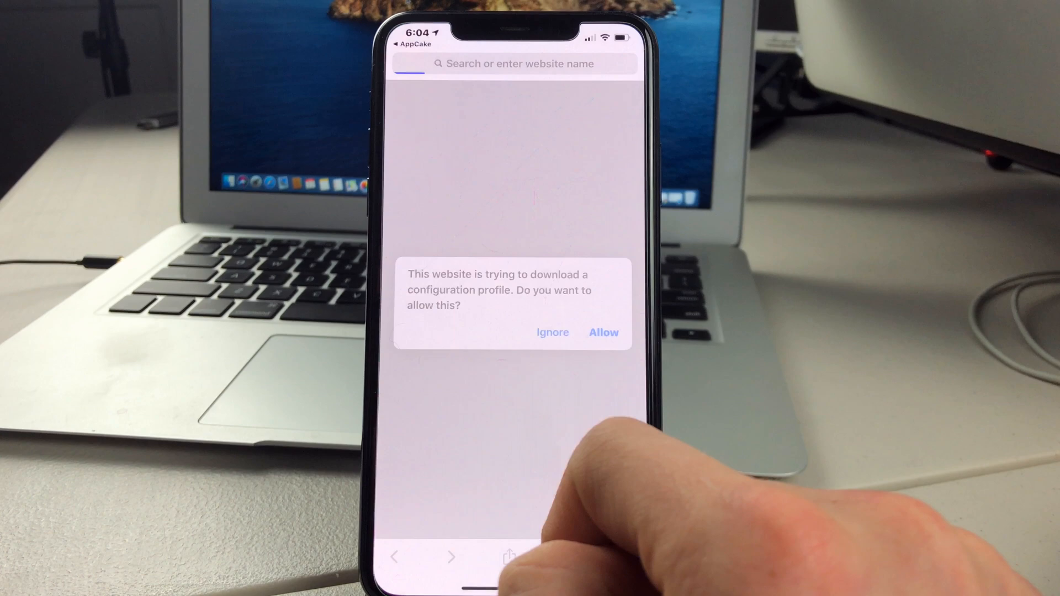
pyautogui.click(603, 332)
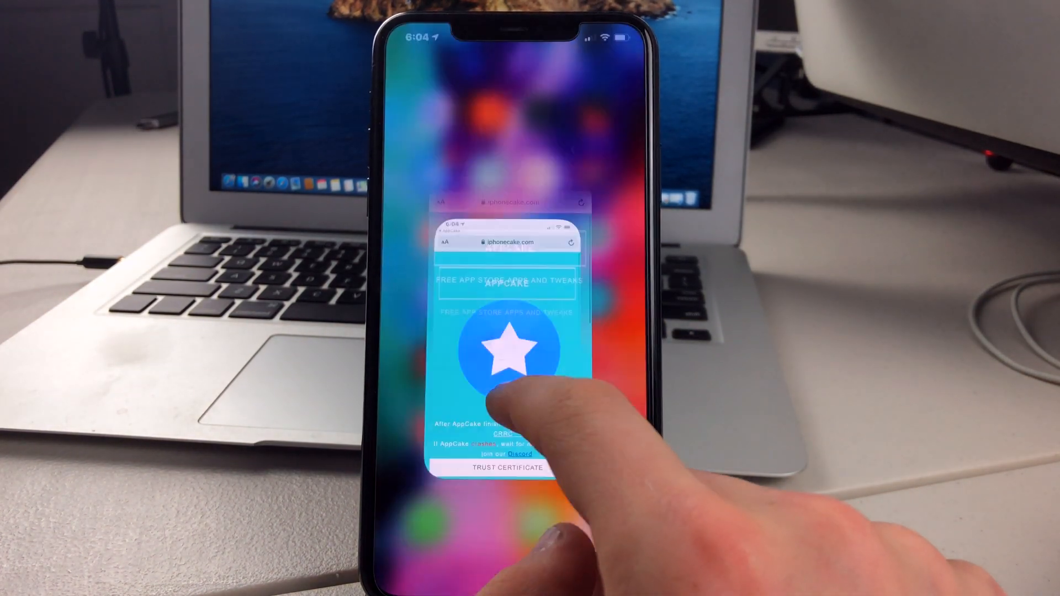
# Install the AppCake Verification profile in Settings, reopen AppCake and verify the device.
pyautogui.click(495, 469)
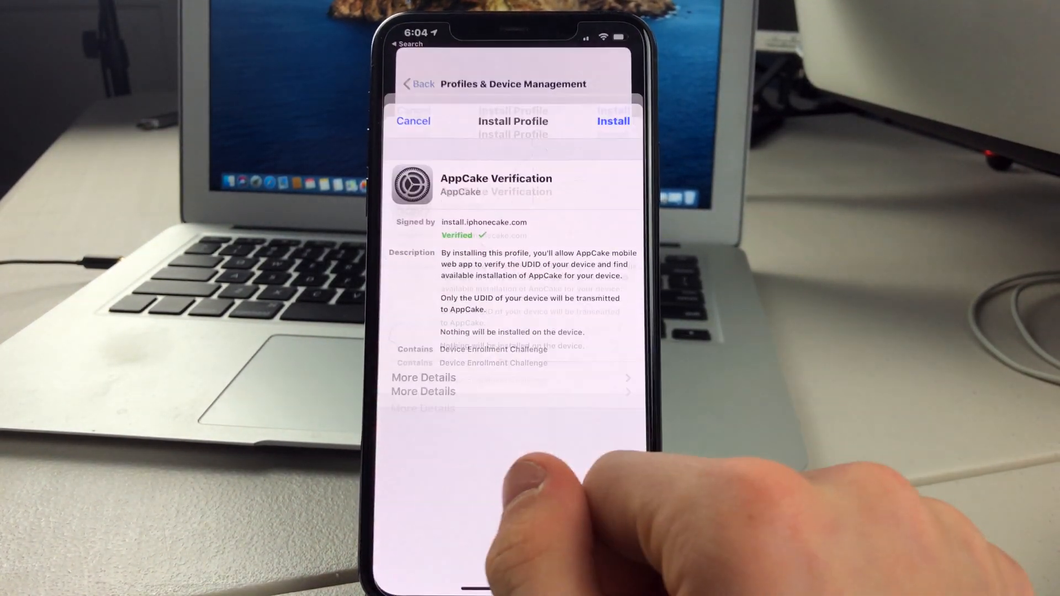
pyautogui.click(613, 122)
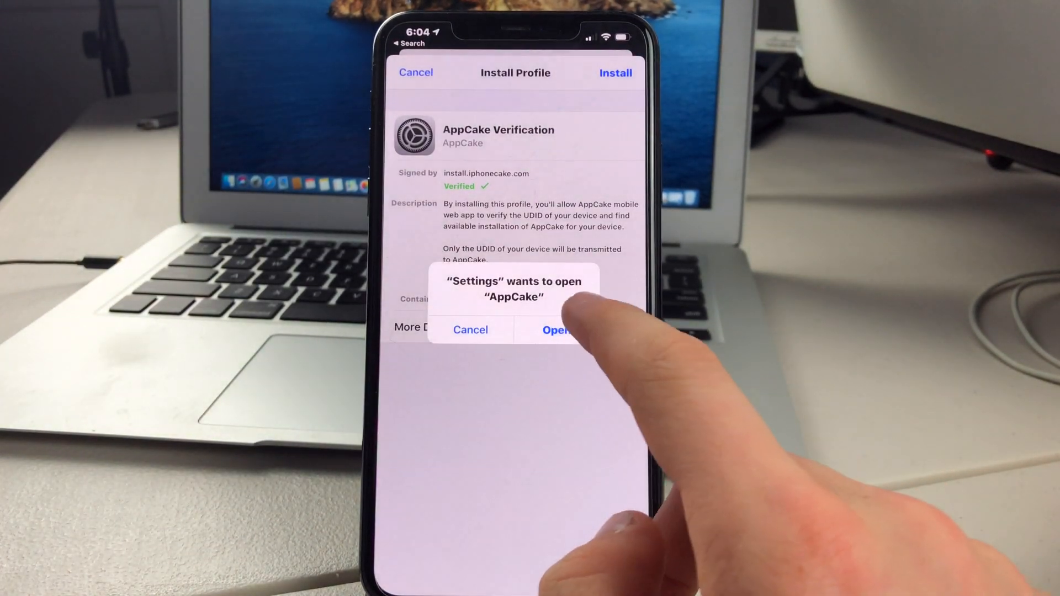
pyautogui.click(557, 330)
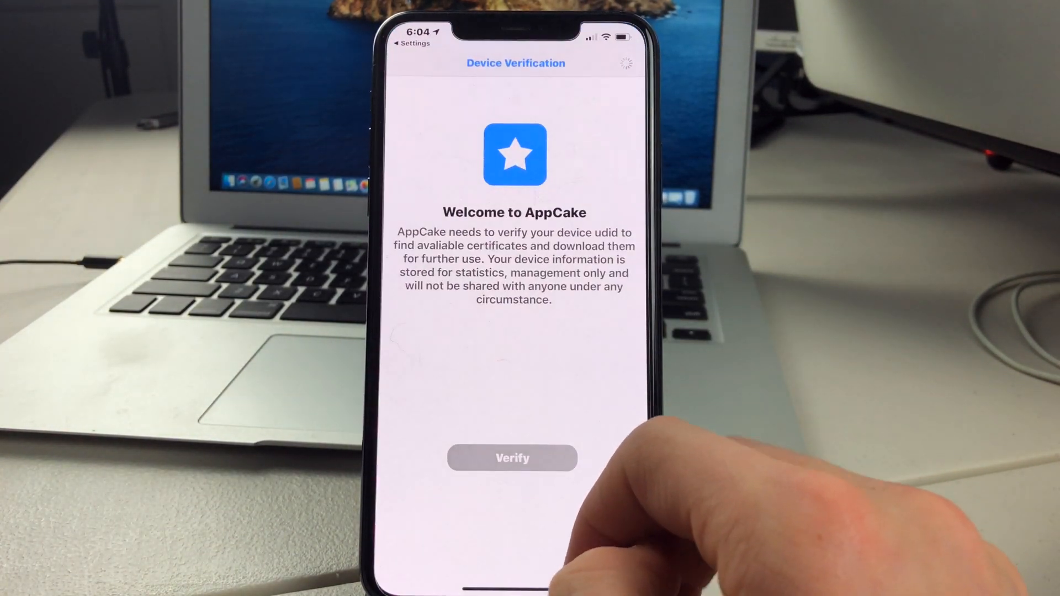
pyautogui.click(511, 457)
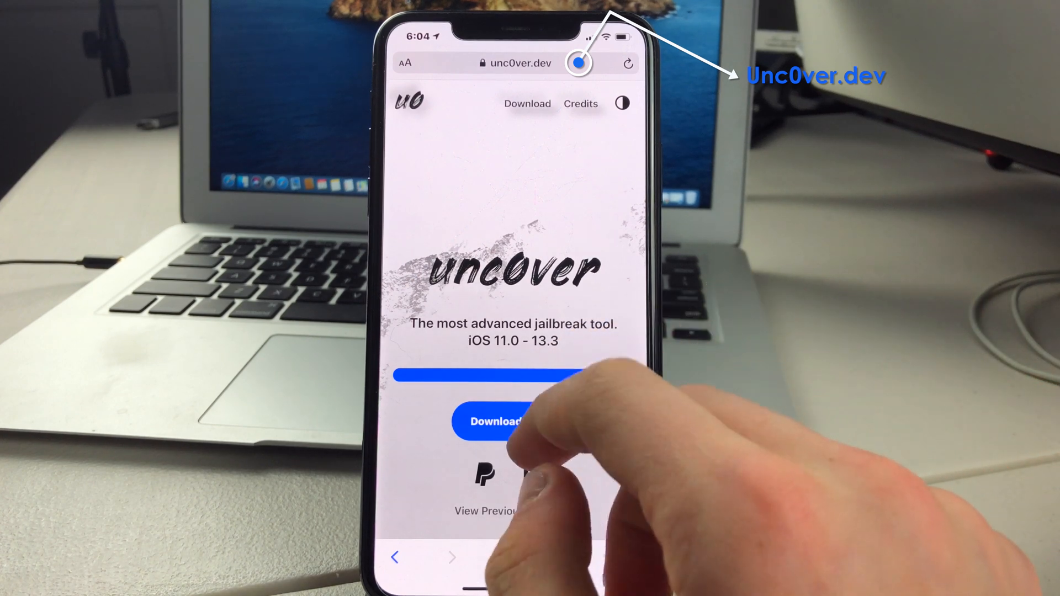
# Download unc0ver v4.3.1 from unc0ver.dev and open the Undecimus file from Downloads to share it.
pyautogui.click(498, 420)
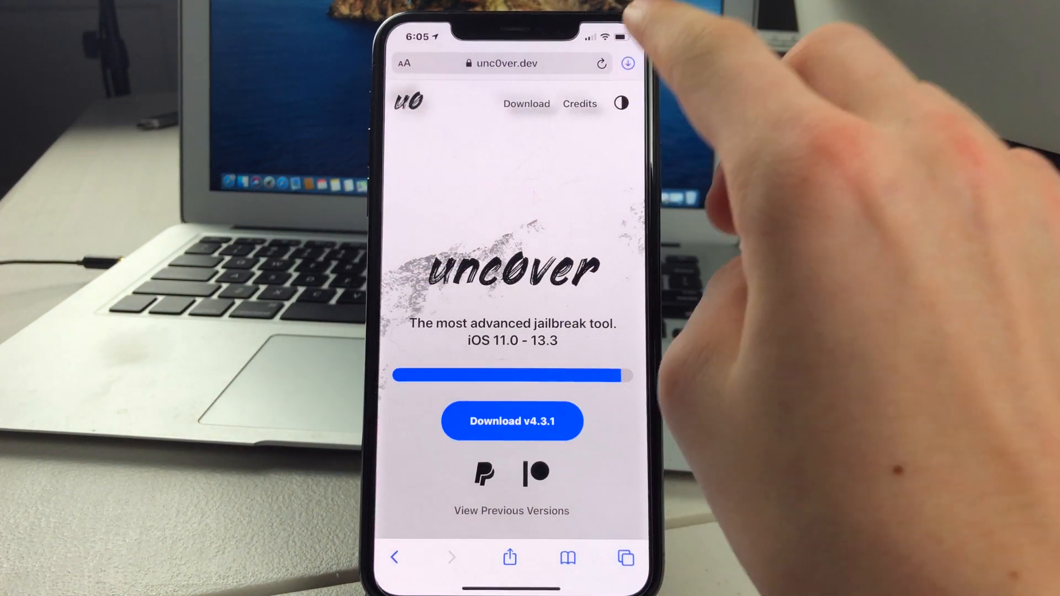
pyautogui.click(625, 63)
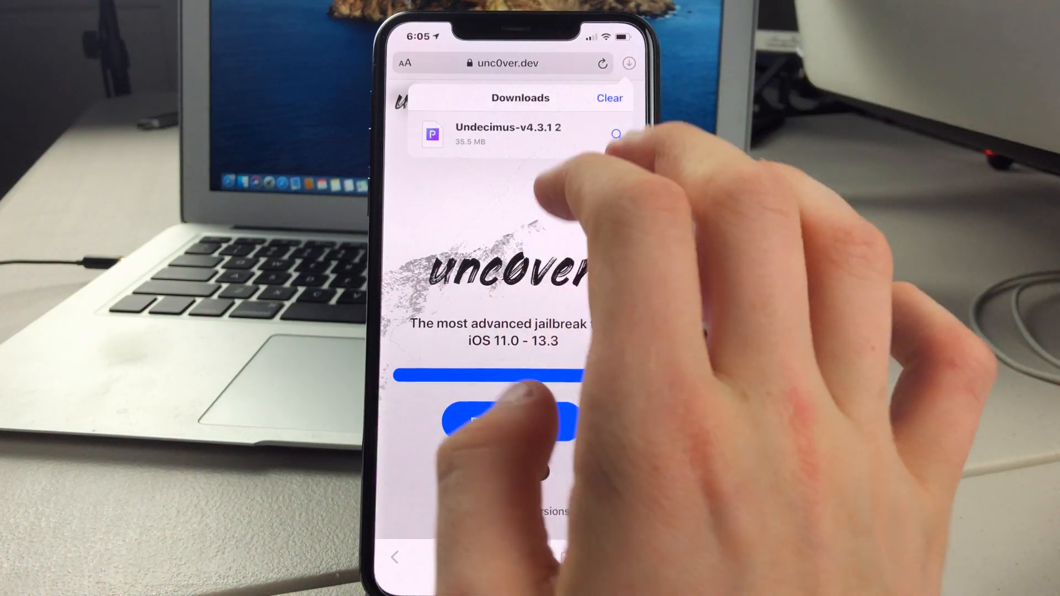
pyautogui.click(507, 134)
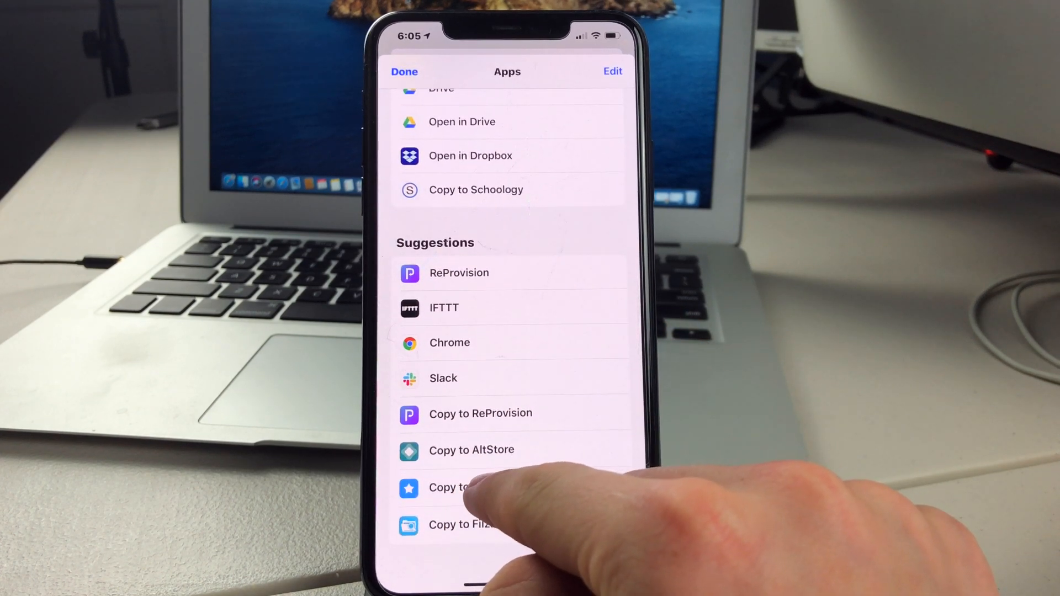
# Copy Undecimus into AppCake, install it and confirm so unc0ver appears on the home screen.
pyautogui.click(459, 487)
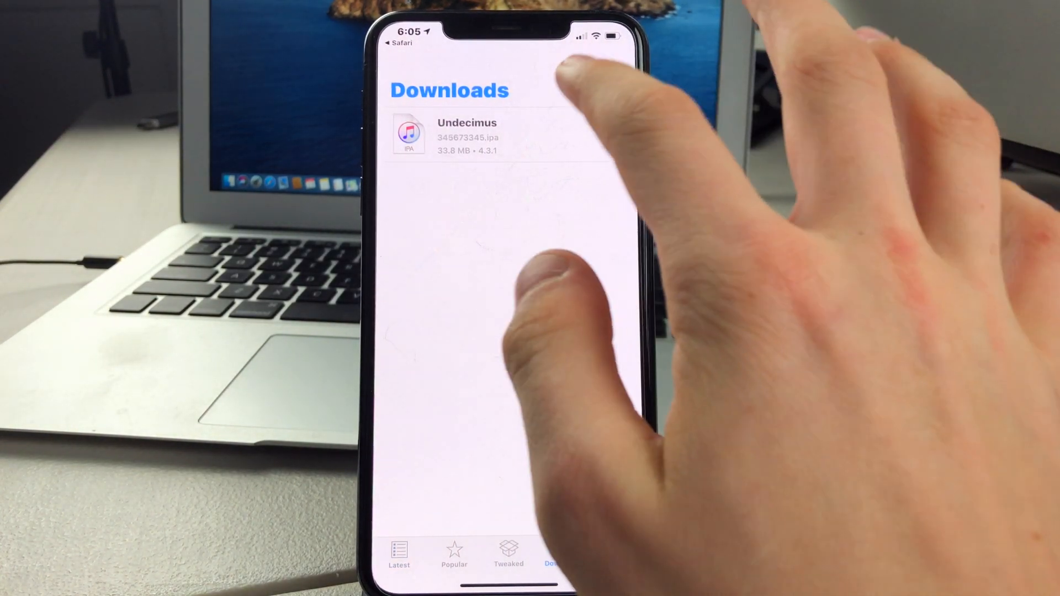
pyautogui.click(466, 134)
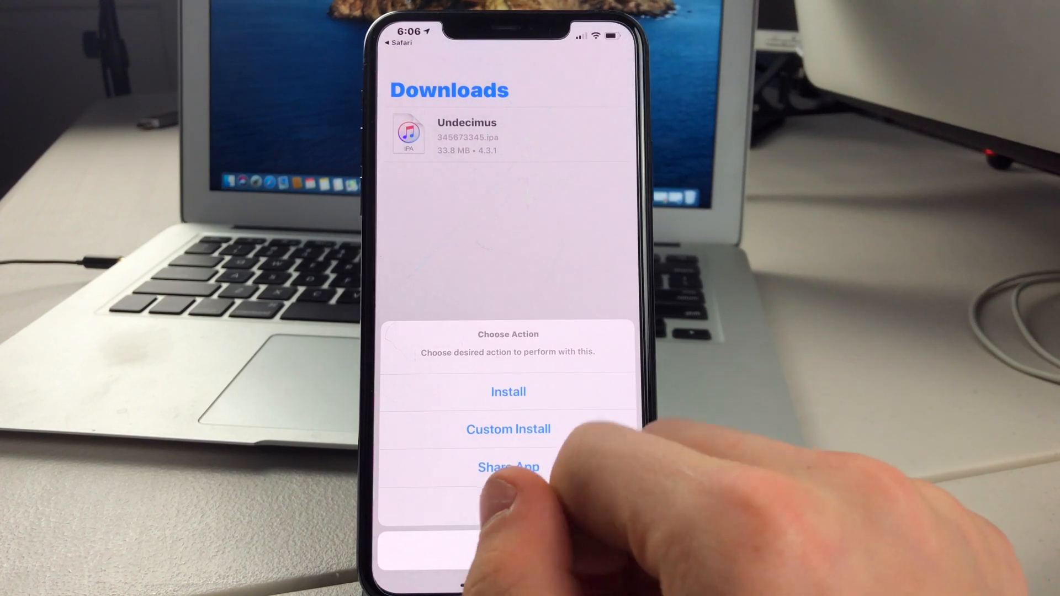
pyautogui.click(507, 391)
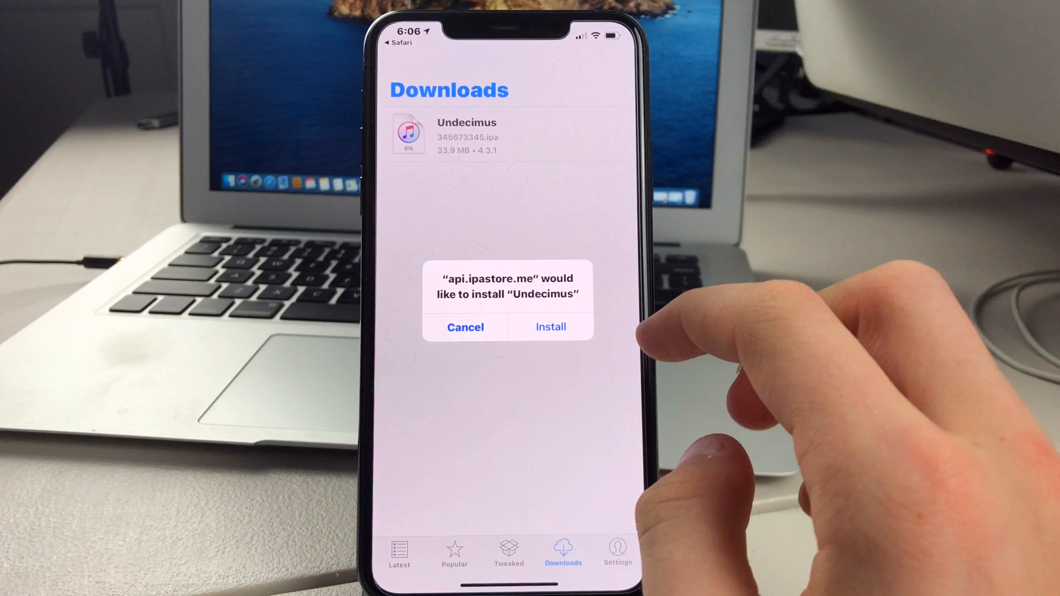
pyautogui.click(549, 327)
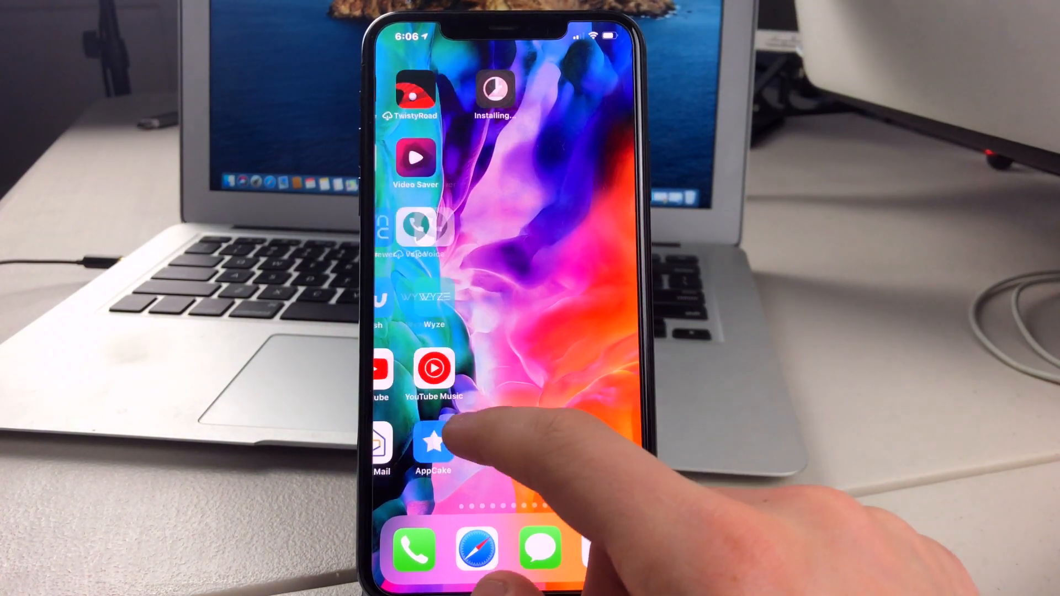
pyautogui.hscroll(-3)
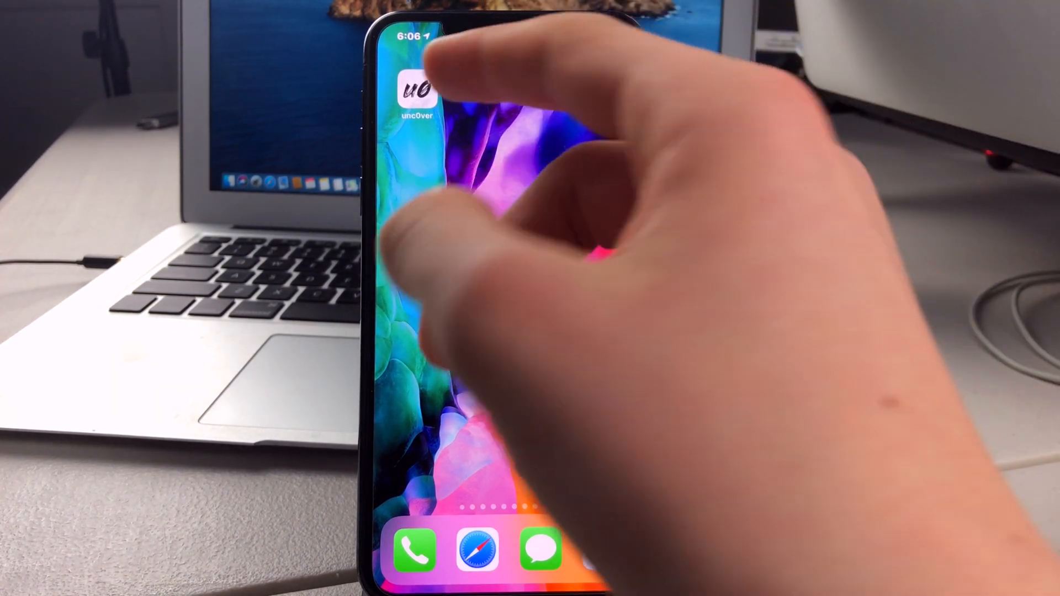
# Launch unc0ver, start the jailbreak and acknowledge Jailbreak Completed to reboot.
pyautogui.click(416, 88)
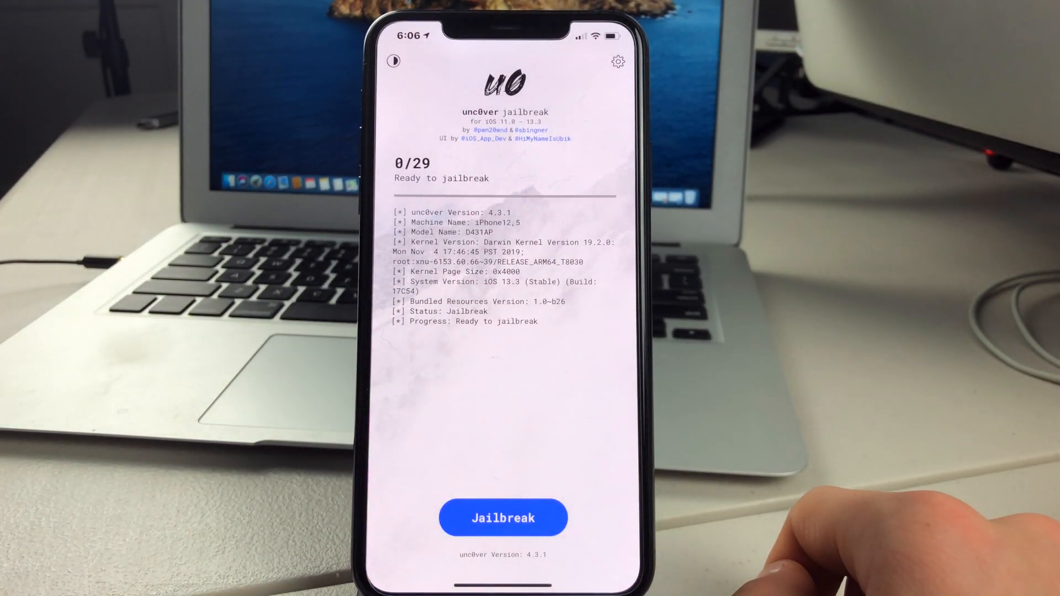
pyautogui.click(616, 61)
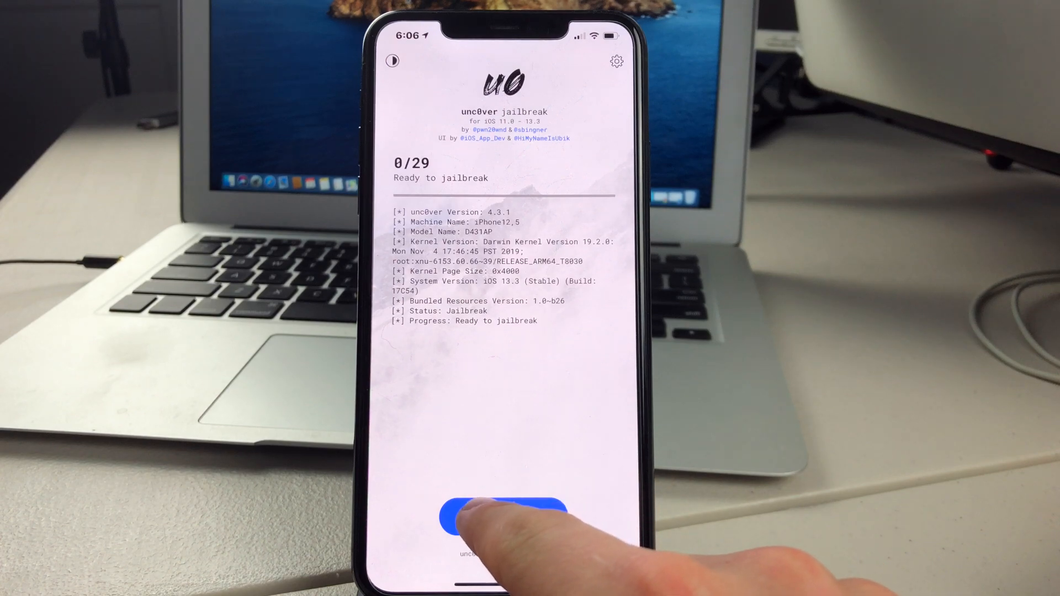
pyautogui.click(504, 517)
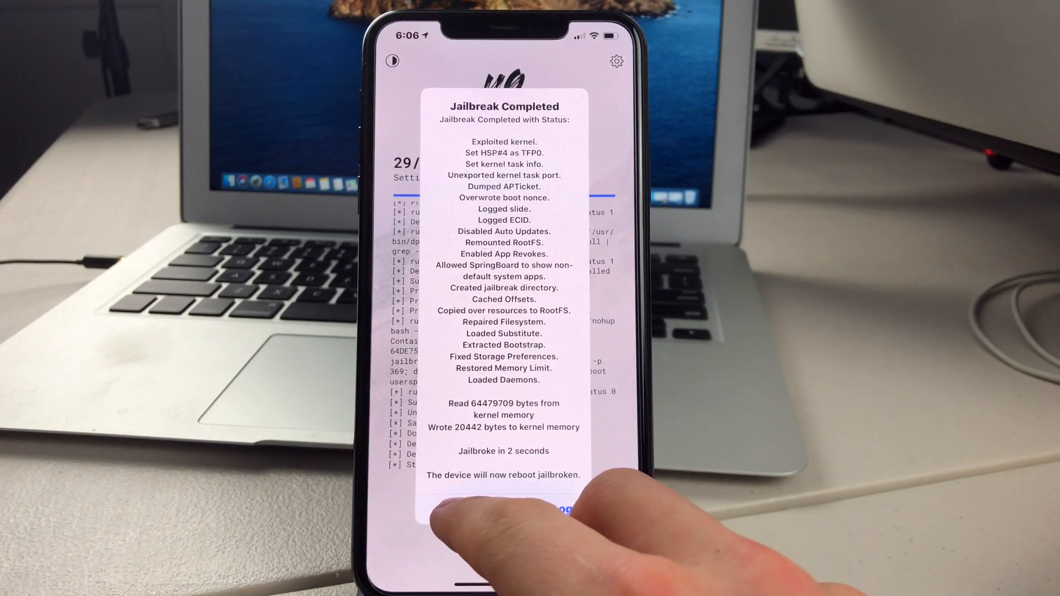
pyautogui.click(548, 508)
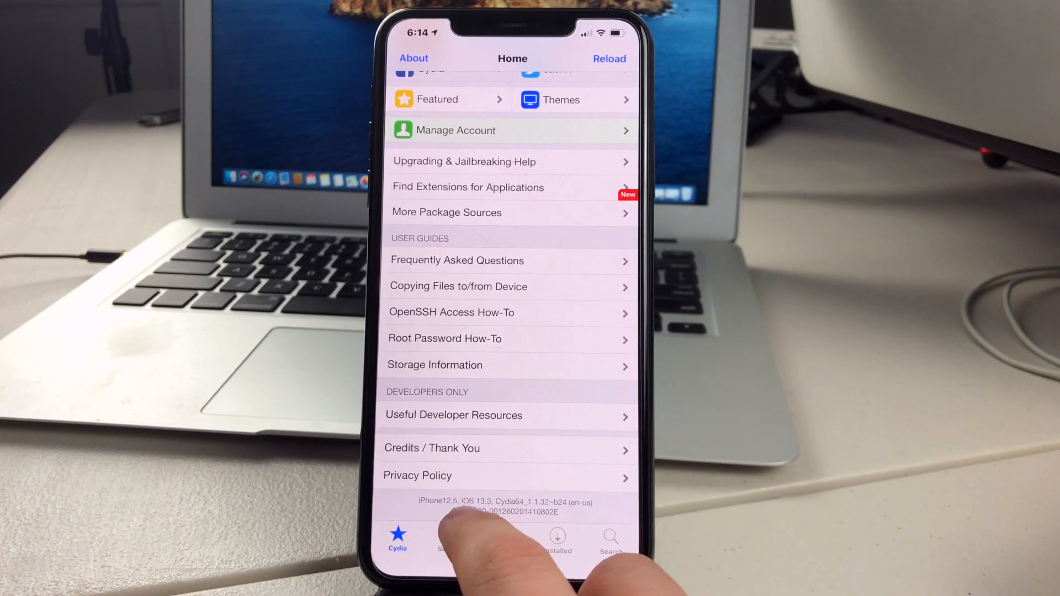
# Scroll Cydia's home page to the footer showing iPhone12,5 on iOS 13.3.
pyautogui.scroll(-3)
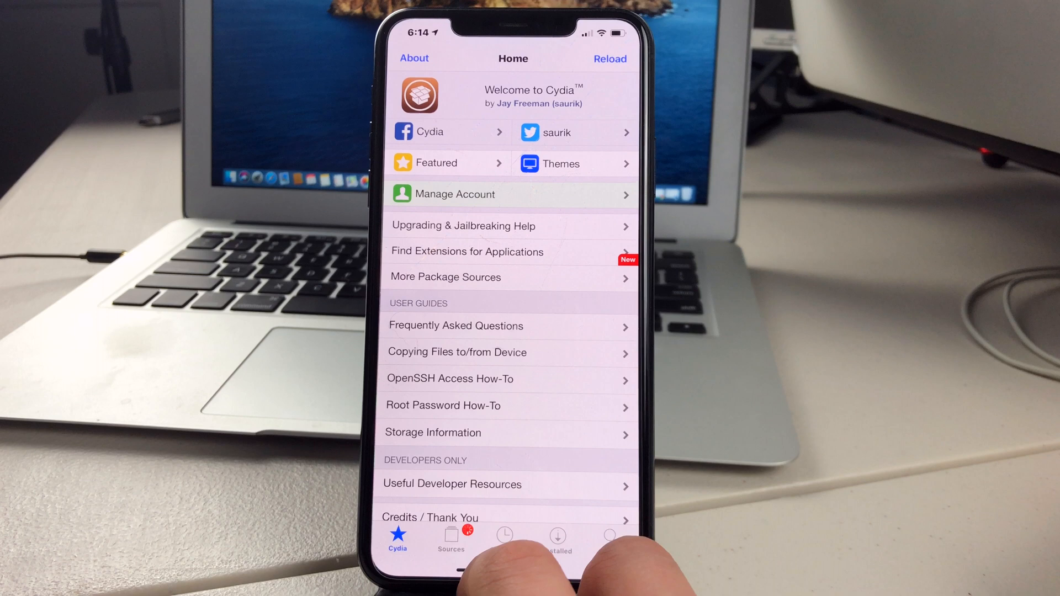